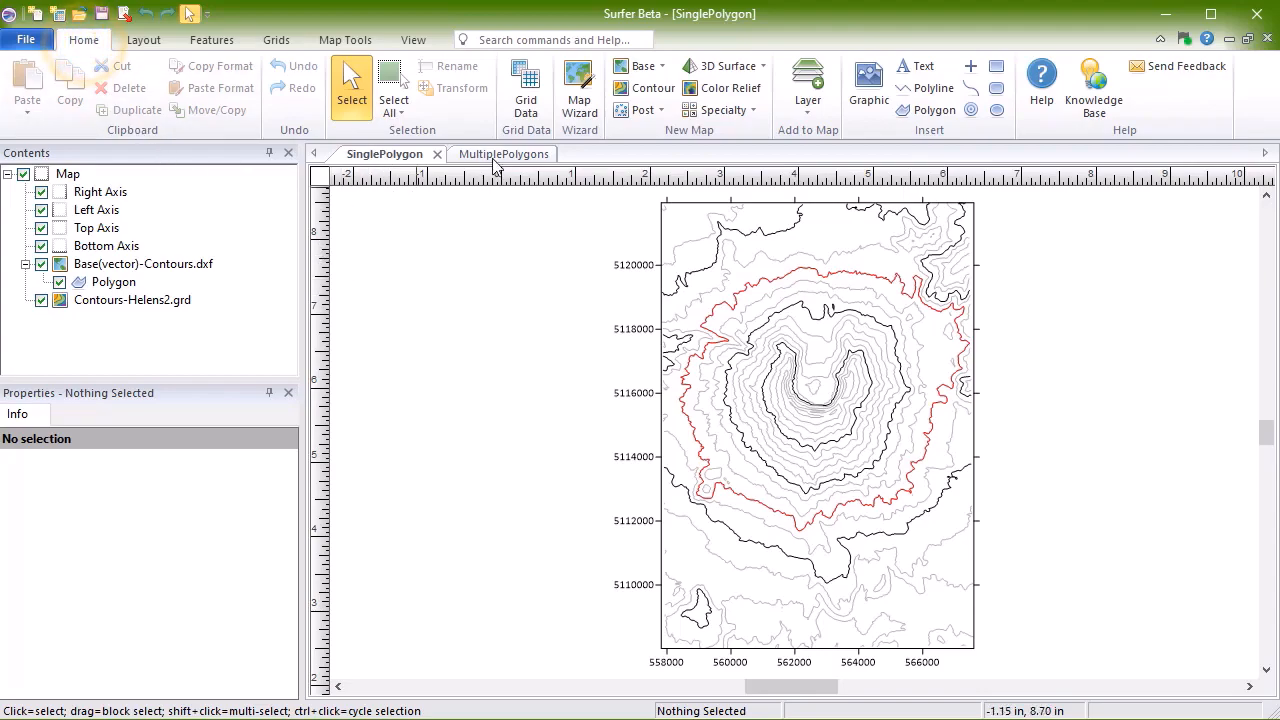
{"action": "mouse_move", "coordinate": [526, 84]}
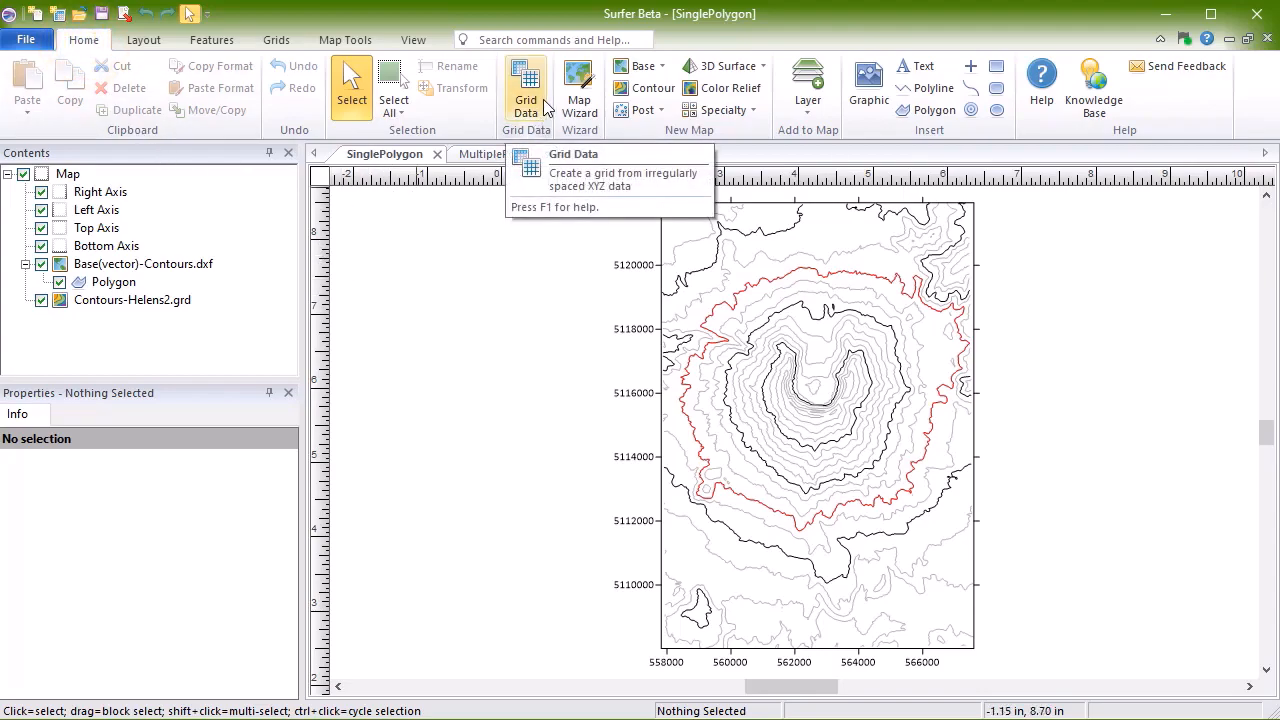
Start Grid Data on the contour data and skip to the Kriging output page
{"action": "left_click", "coordinate": [524, 84]}
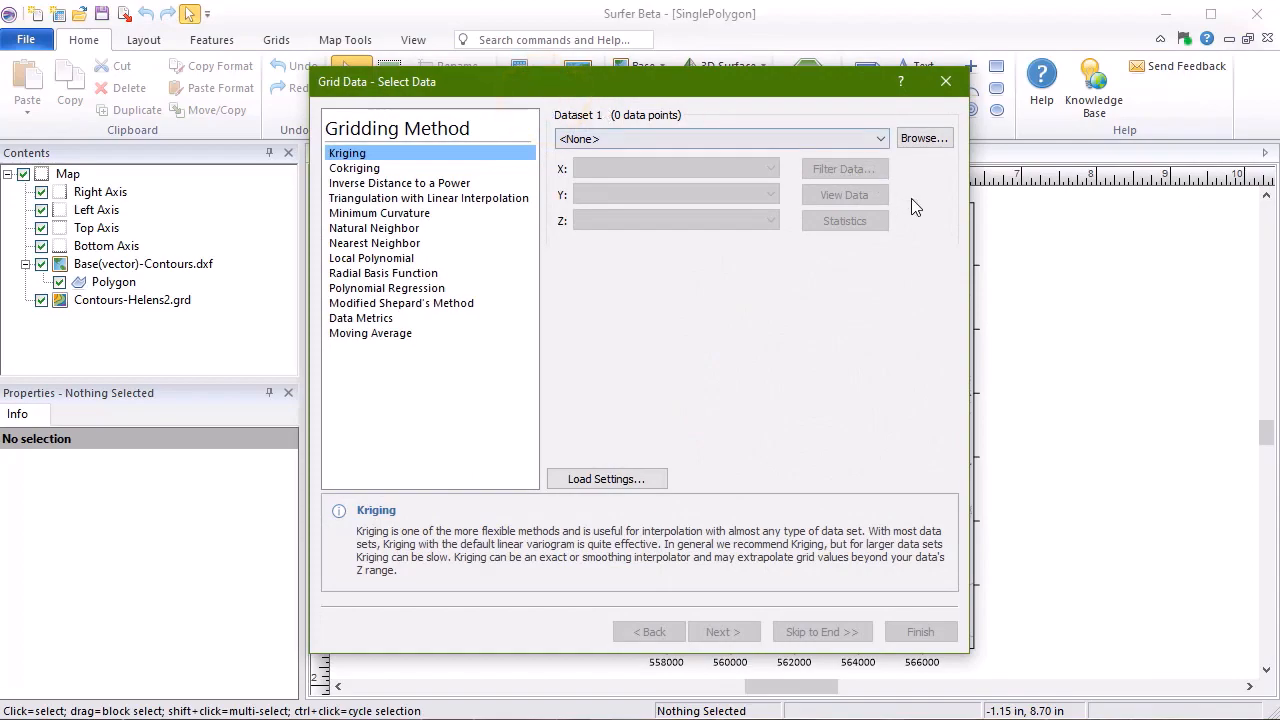
{"action": "left_click", "coordinate": [922, 138]}
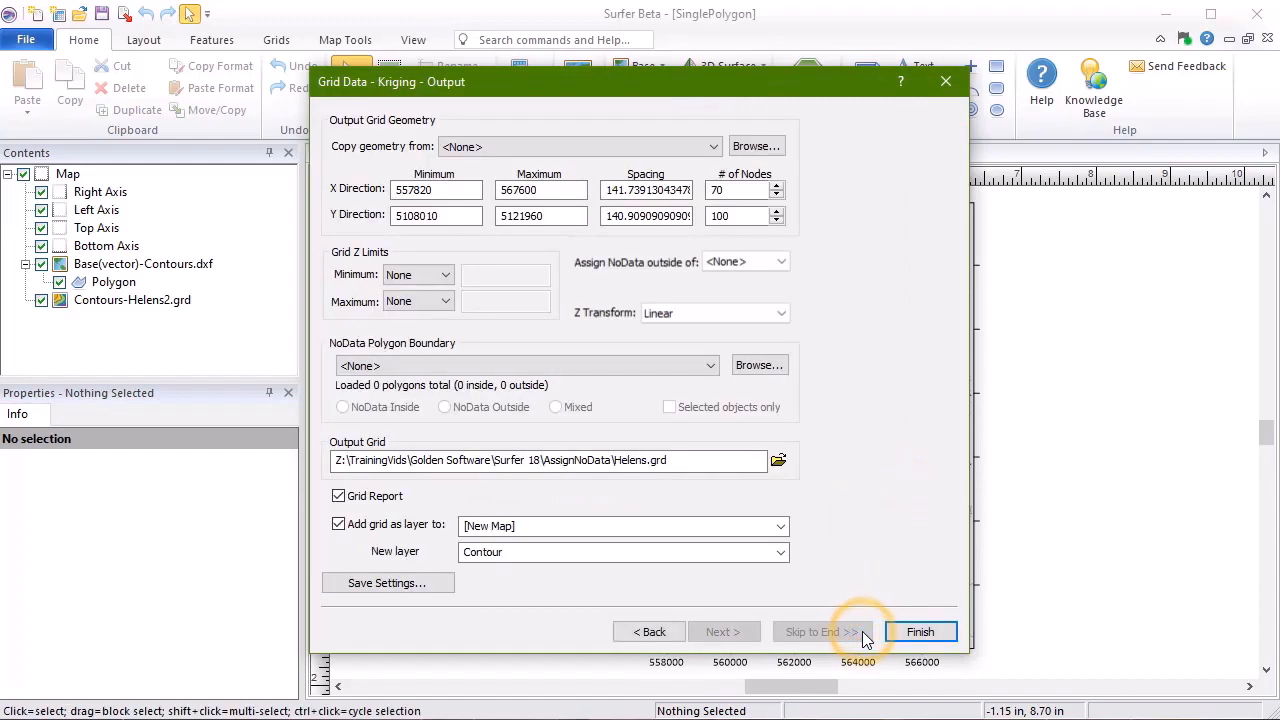
{"action": "mouse_move", "coordinate": [856, 444]}
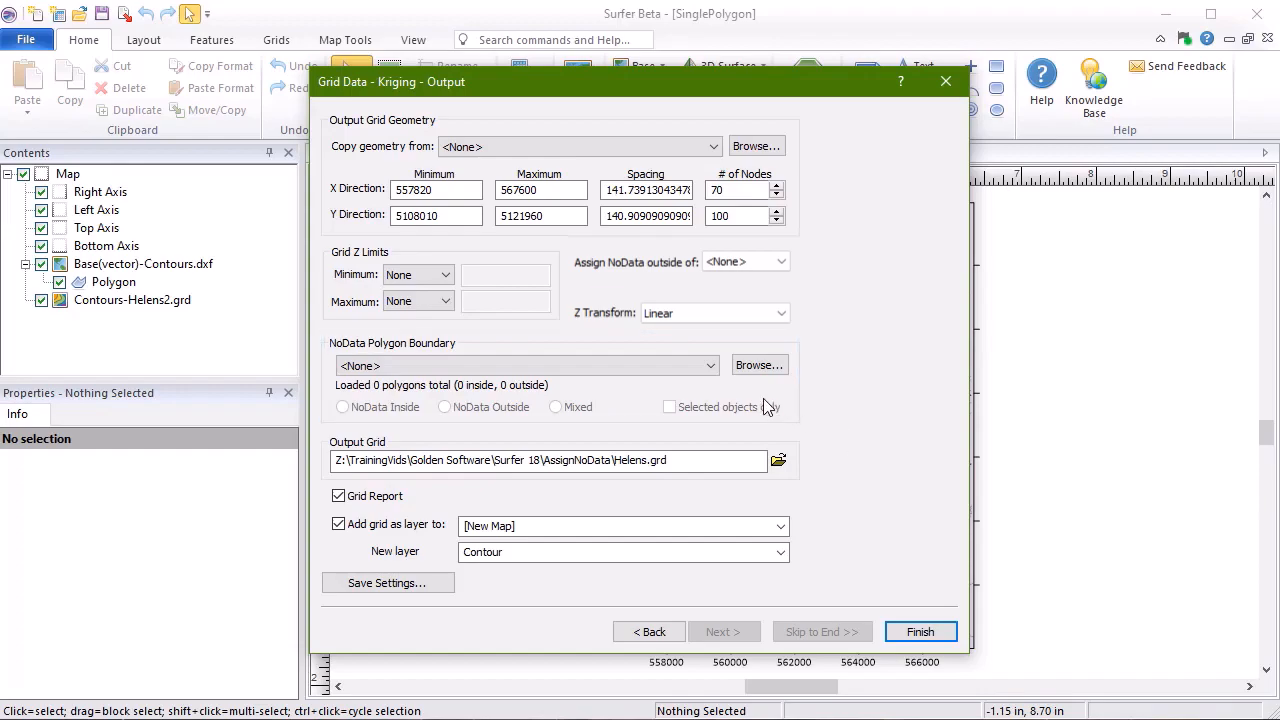
Use Base(vector)-Contours.dxf as NoData boundary, blank outside, and finish creating the Helens grid
{"action": "left_click", "coordinate": [710, 364]}
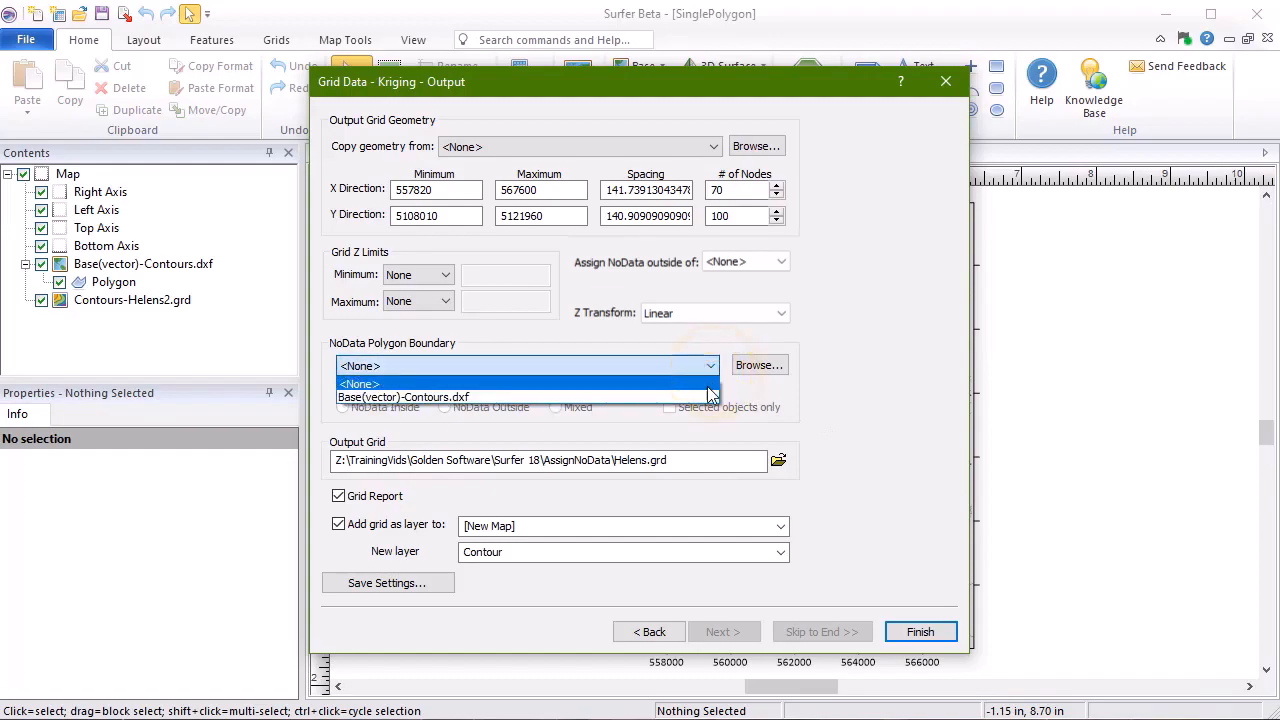
{"action": "left_click", "coordinate": [404, 396]}
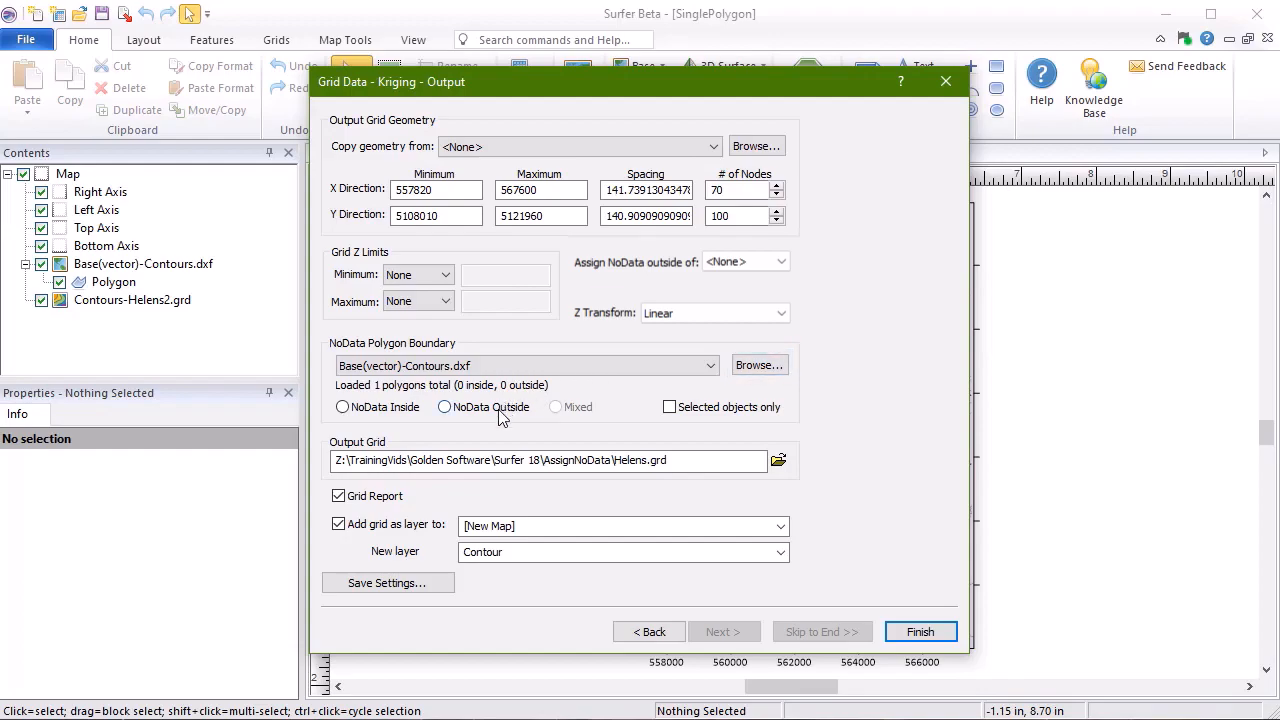
{"action": "left_click", "coordinate": [444, 406]}
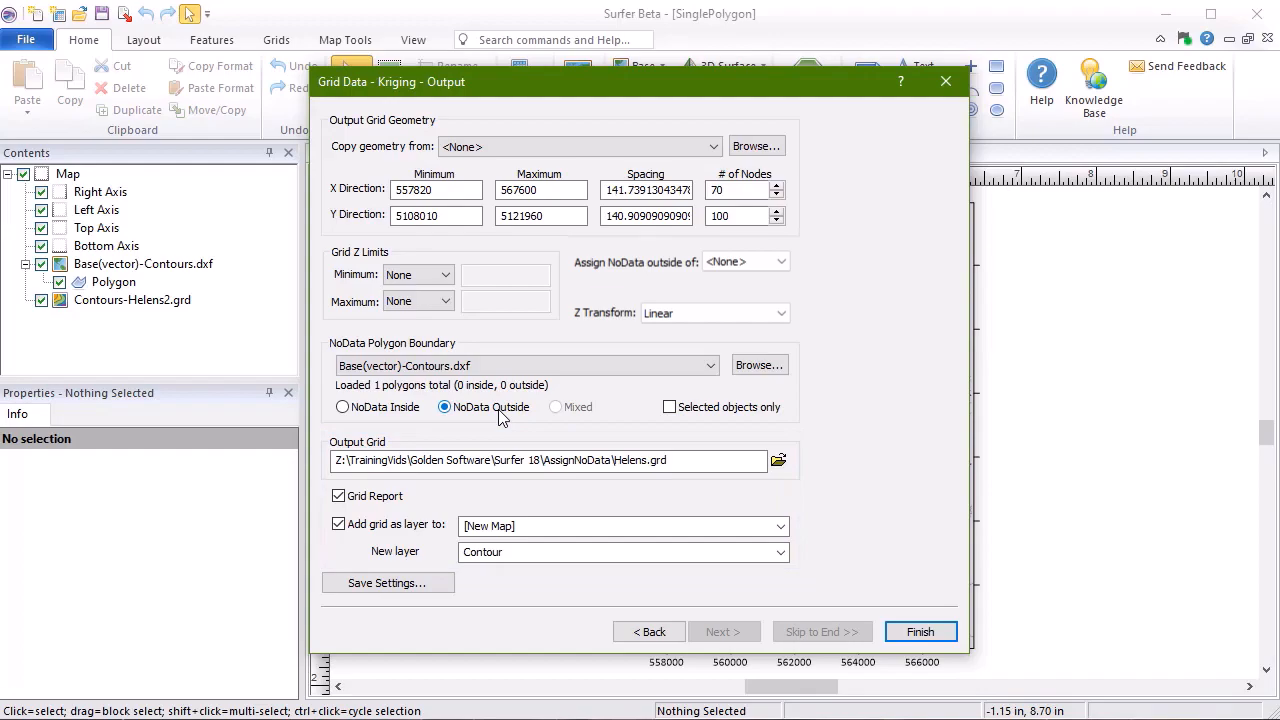
{"action": "mouse_move", "coordinate": [920, 632]}
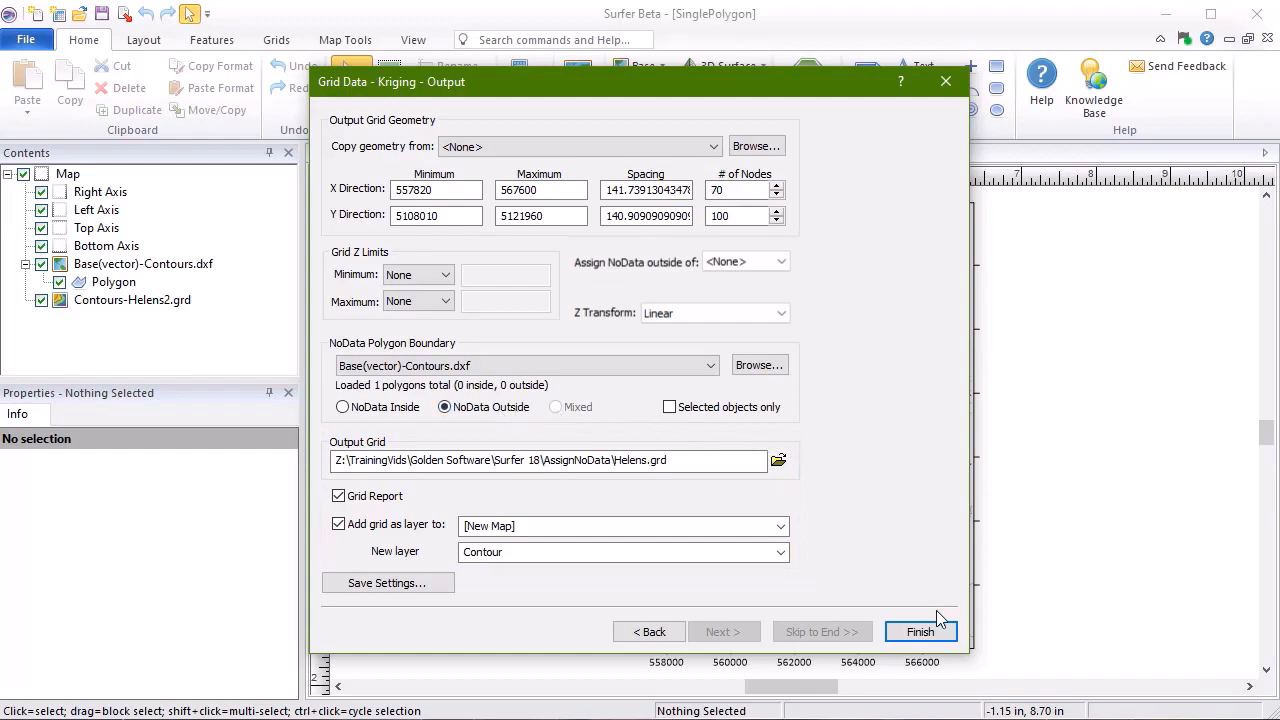
{"action": "left_click", "coordinate": [920, 632]}
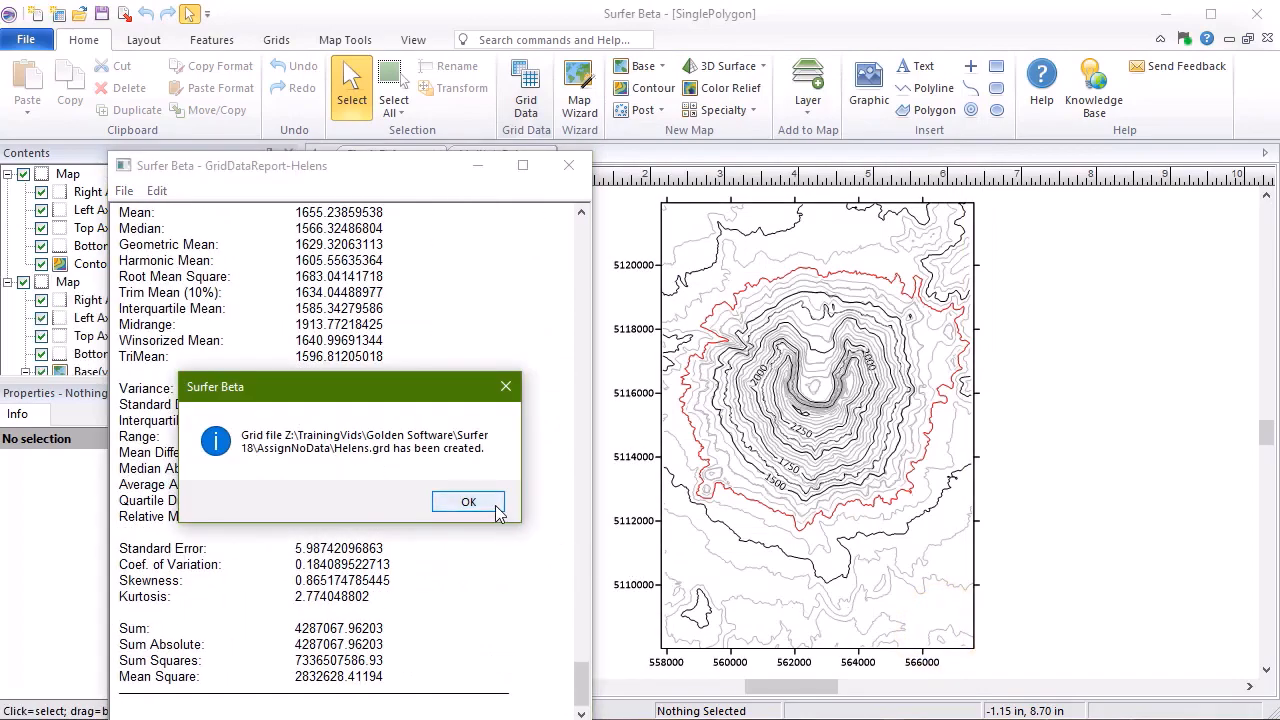
{"action": "left_click", "coordinate": [468, 500]}
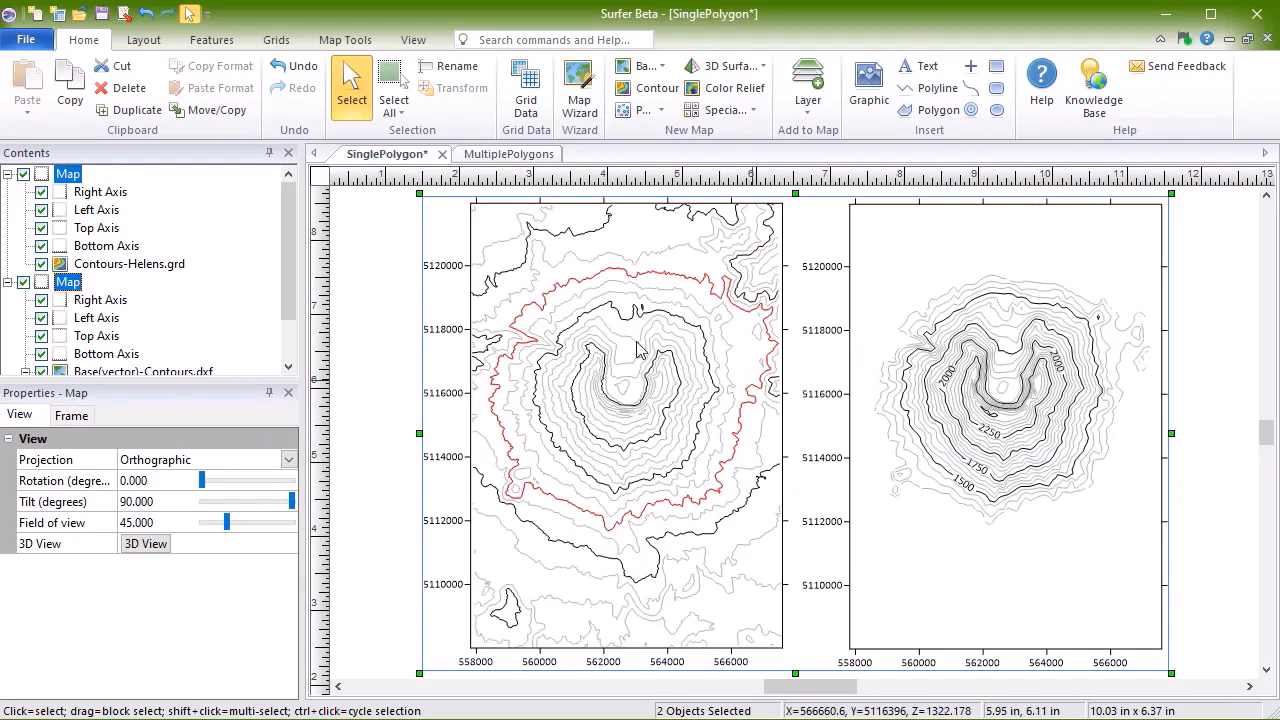
Switch to MultiplePolygons, select the boundary polygon around the field and show the Grids commands
{"action": "left_click", "coordinate": [492, 152]}
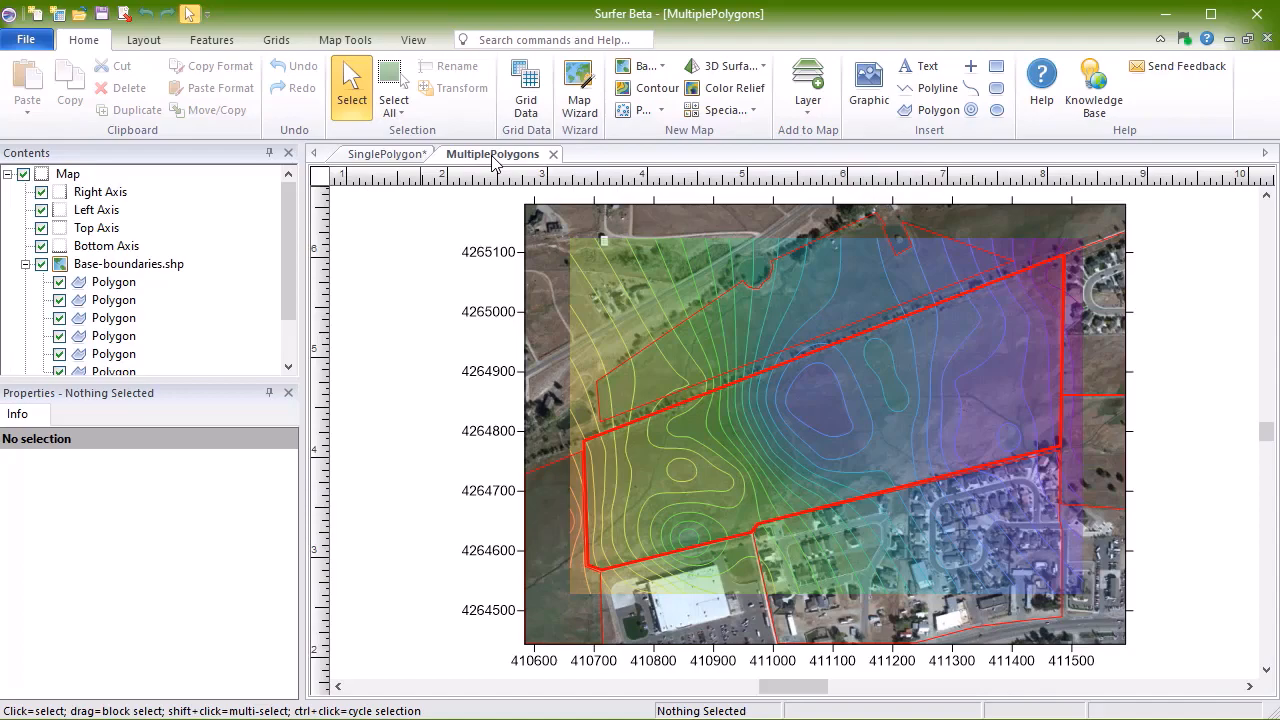
{"action": "mouse_move", "coordinate": [740, 388]}
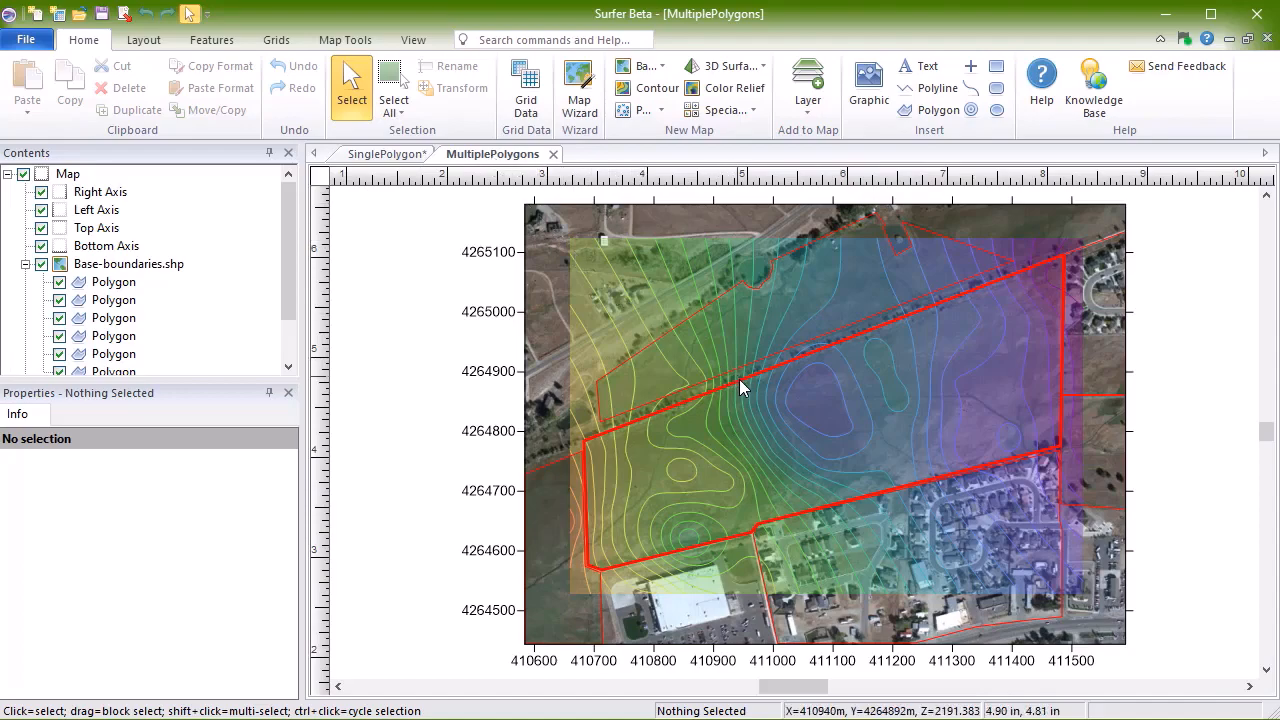
{"action": "left_click", "coordinate": [112, 352]}
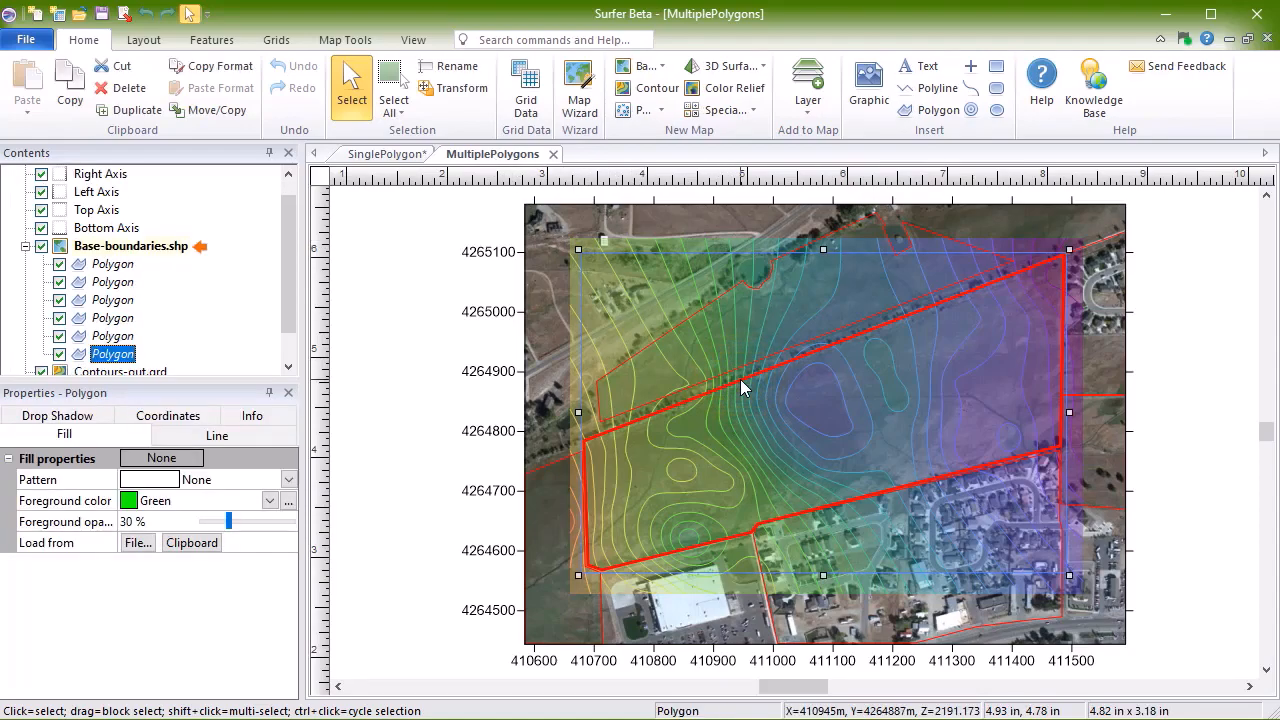
{"action": "mouse_move", "coordinate": [558, 244]}
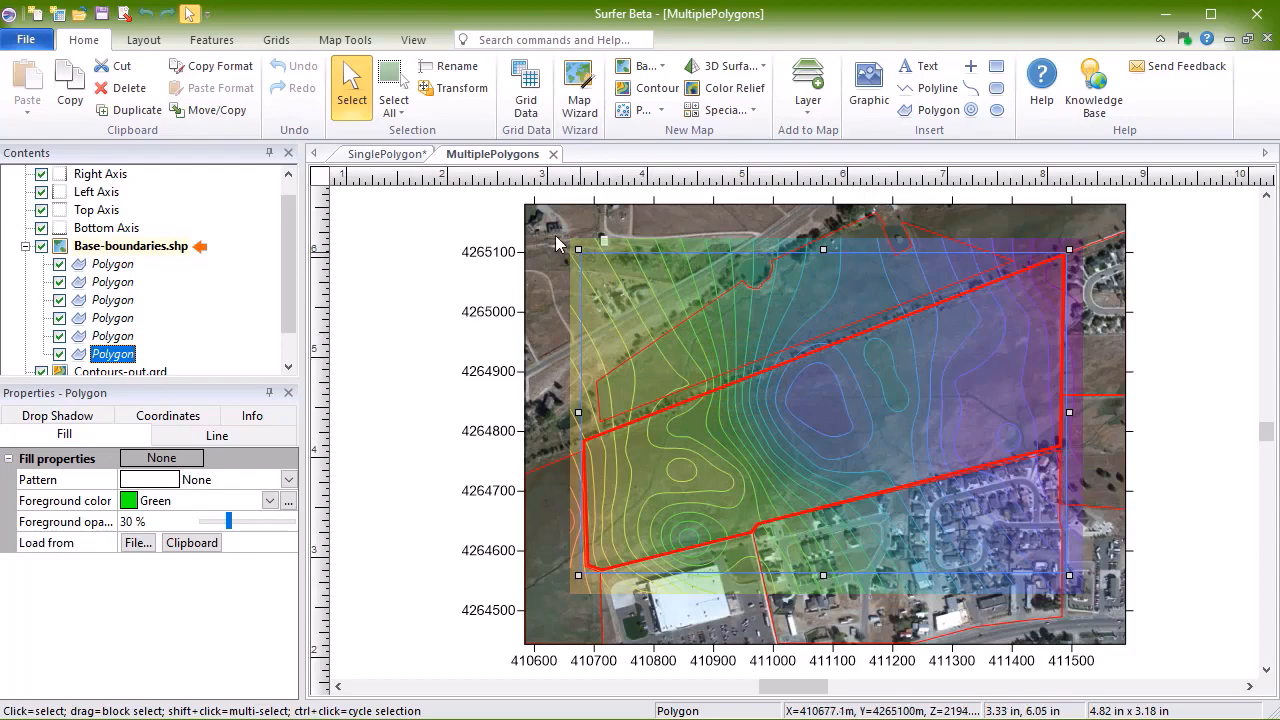
{"action": "left_click", "coordinate": [276, 40]}
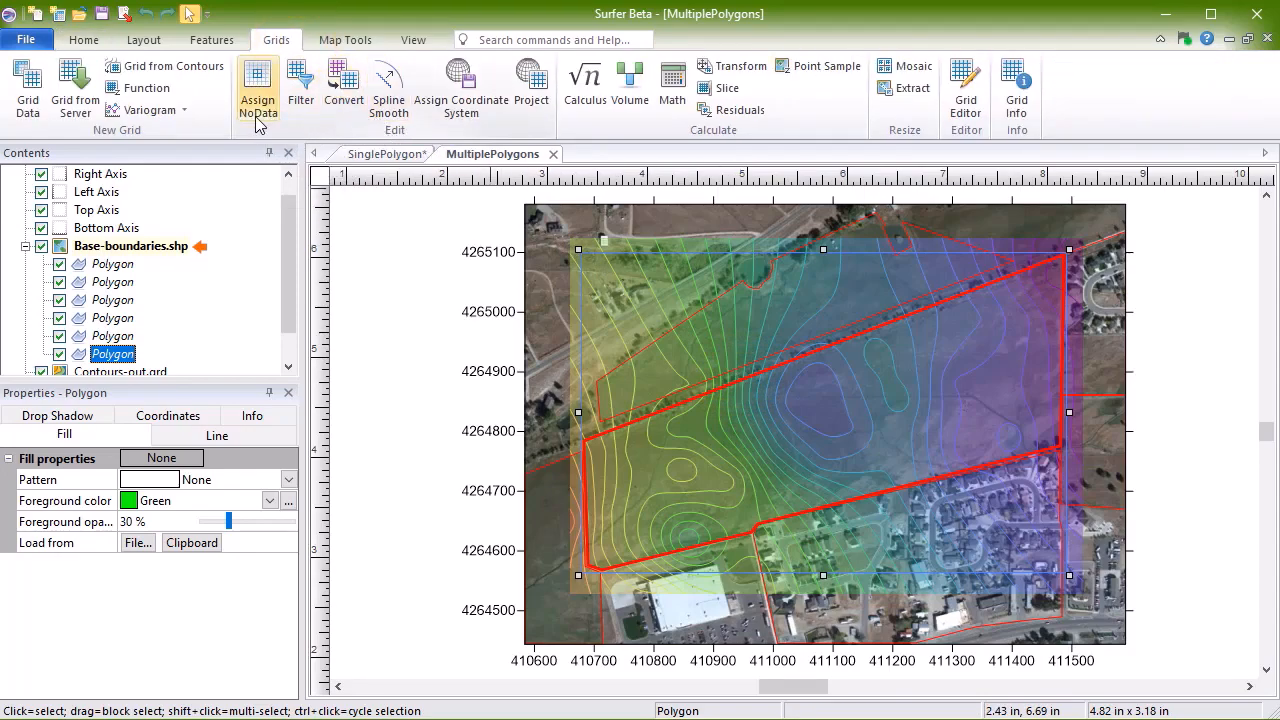
Set Assign NoData: Contours-out.grd blanked outside selected Base-boundaries.shp polygon into grid_blanked.grd, no layer added
{"action": "left_click", "coordinate": [256, 88]}
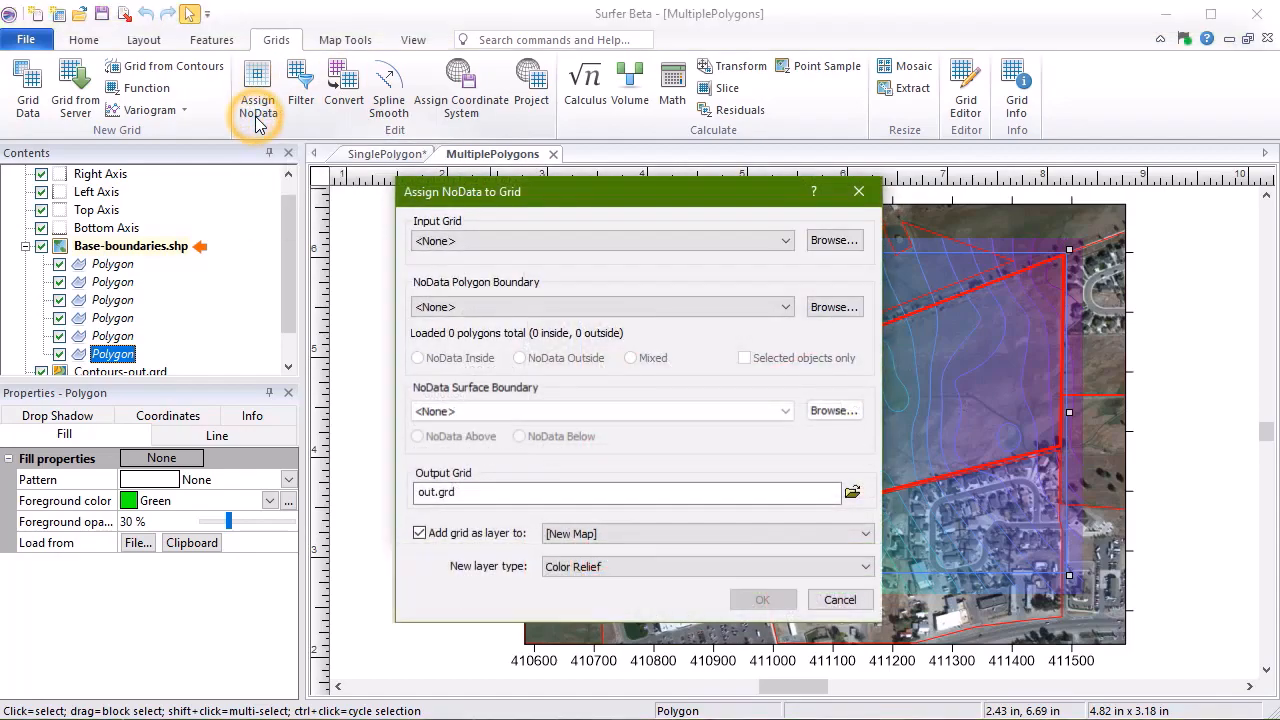
{"action": "mouse_move", "coordinate": [788, 200]}
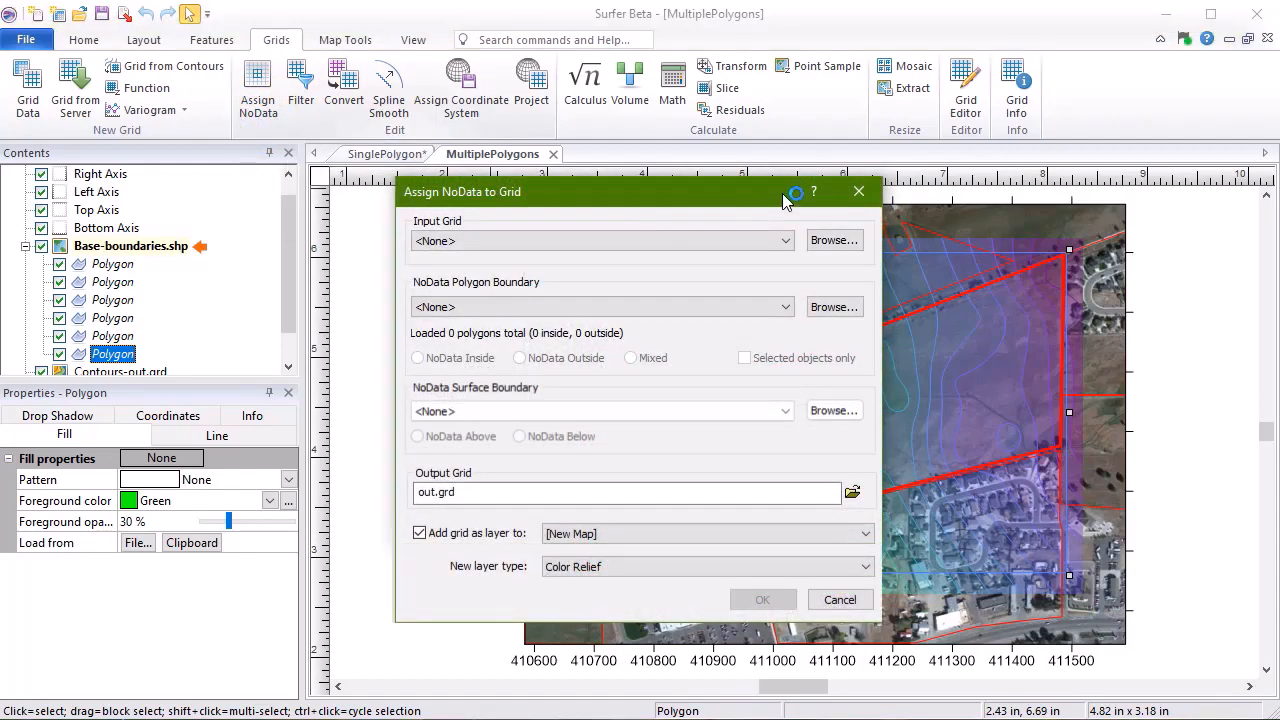
{"action": "left_click", "coordinate": [784, 240]}
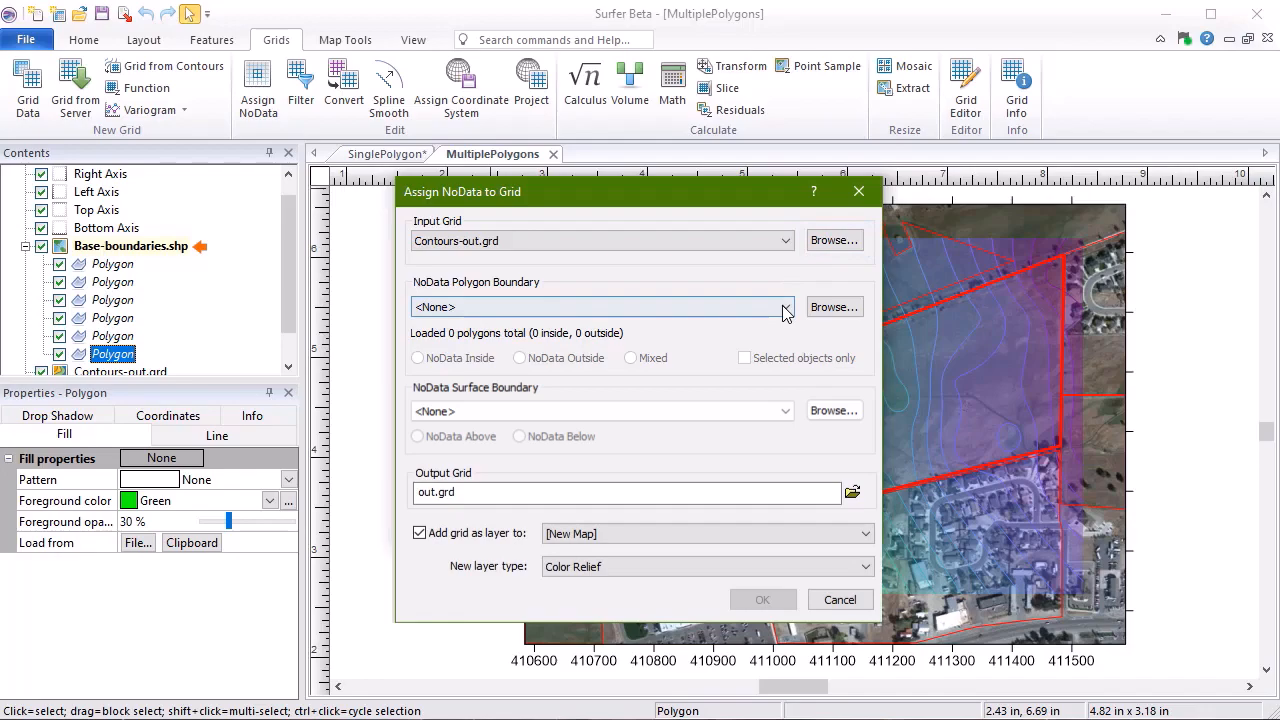
{"action": "left_click", "coordinate": [786, 308]}
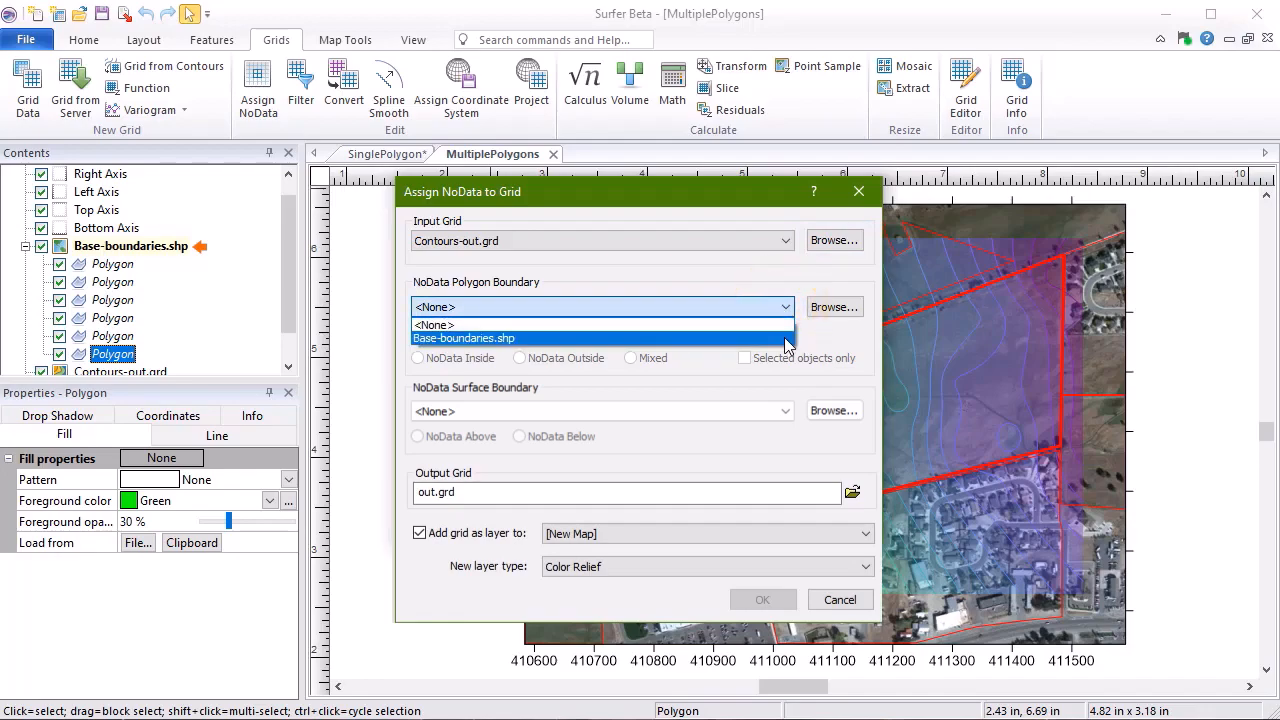
{"action": "left_click", "coordinate": [464, 338]}
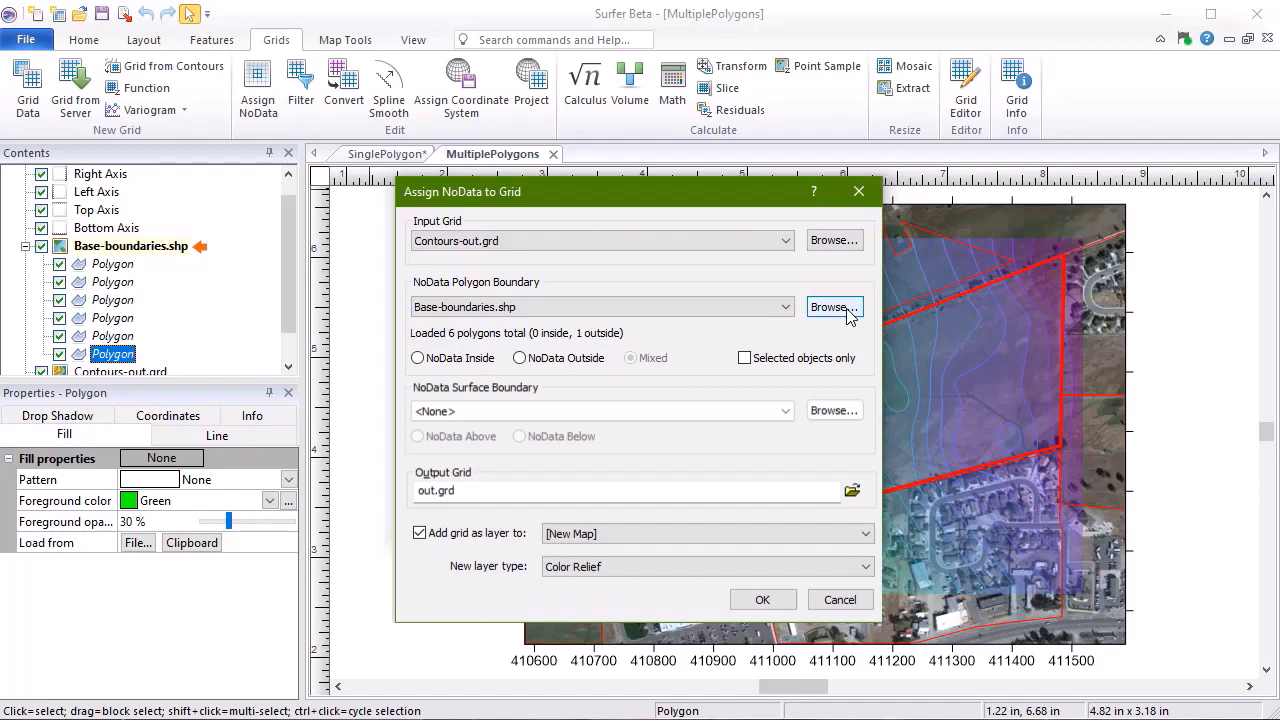
{"action": "mouse_move", "coordinate": [826, 332]}
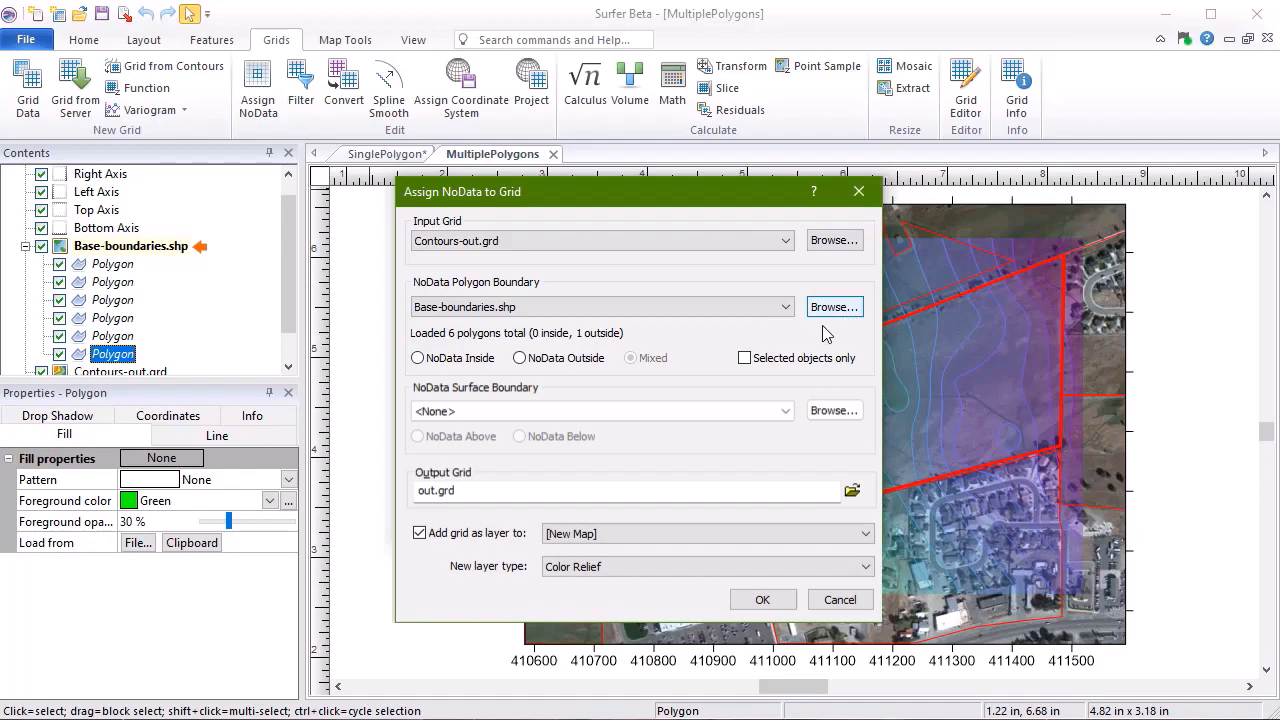
{"action": "left_click", "coordinate": [744, 358]}
{"action": "type", "text": "grid_blanked"}
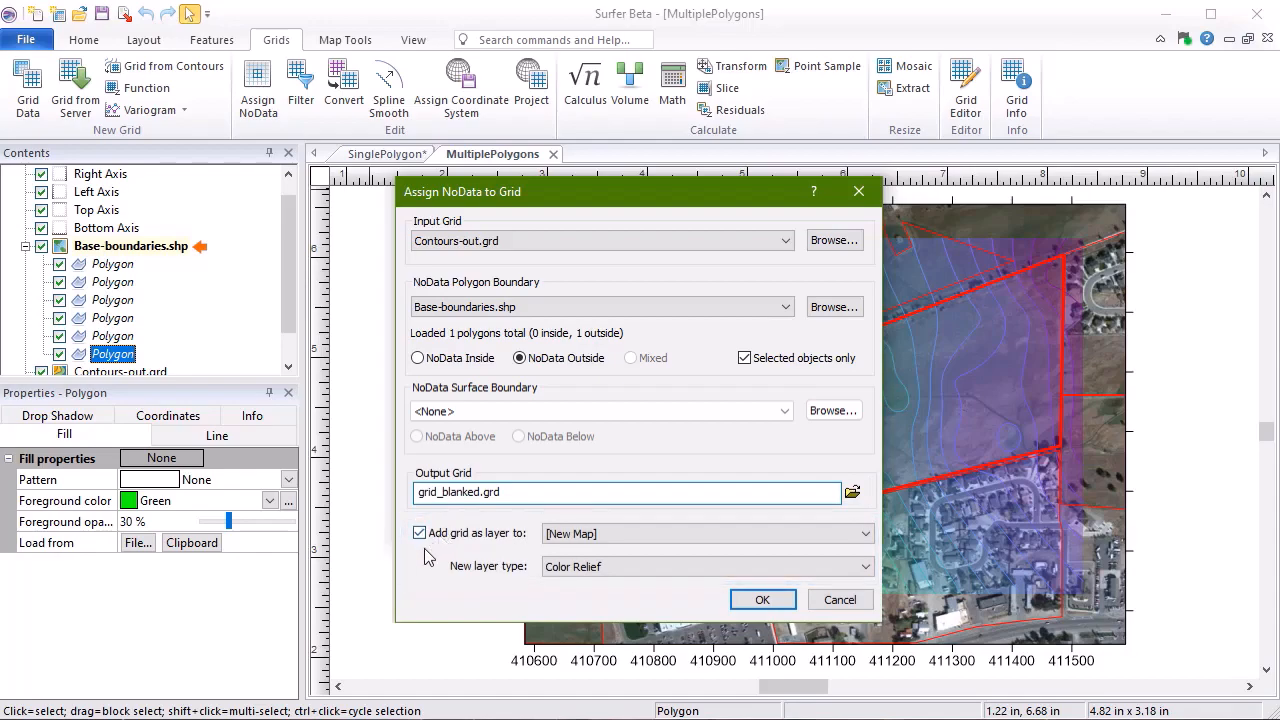
{"action": "left_click", "coordinate": [420, 532]}
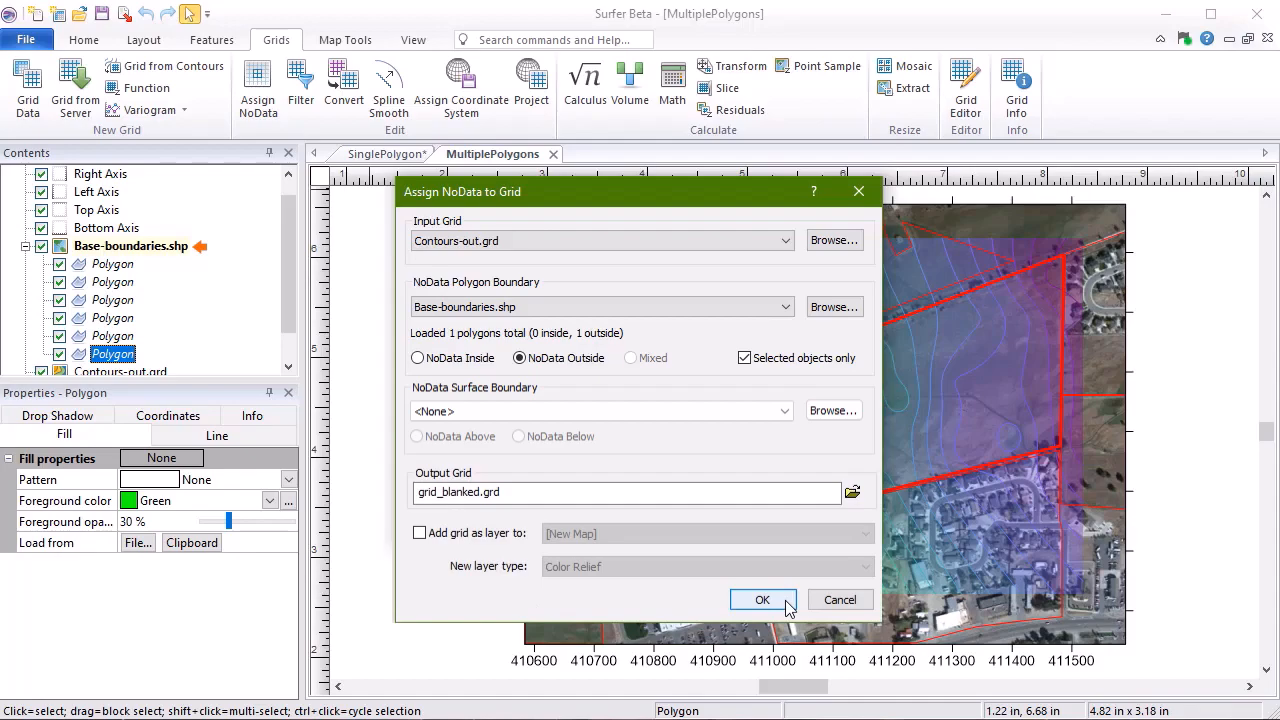
Run the NoData assignment, exporting grid_blanked with a GS Reference (Version 2) file
{"action": "left_click", "coordinate": [762, 600]}
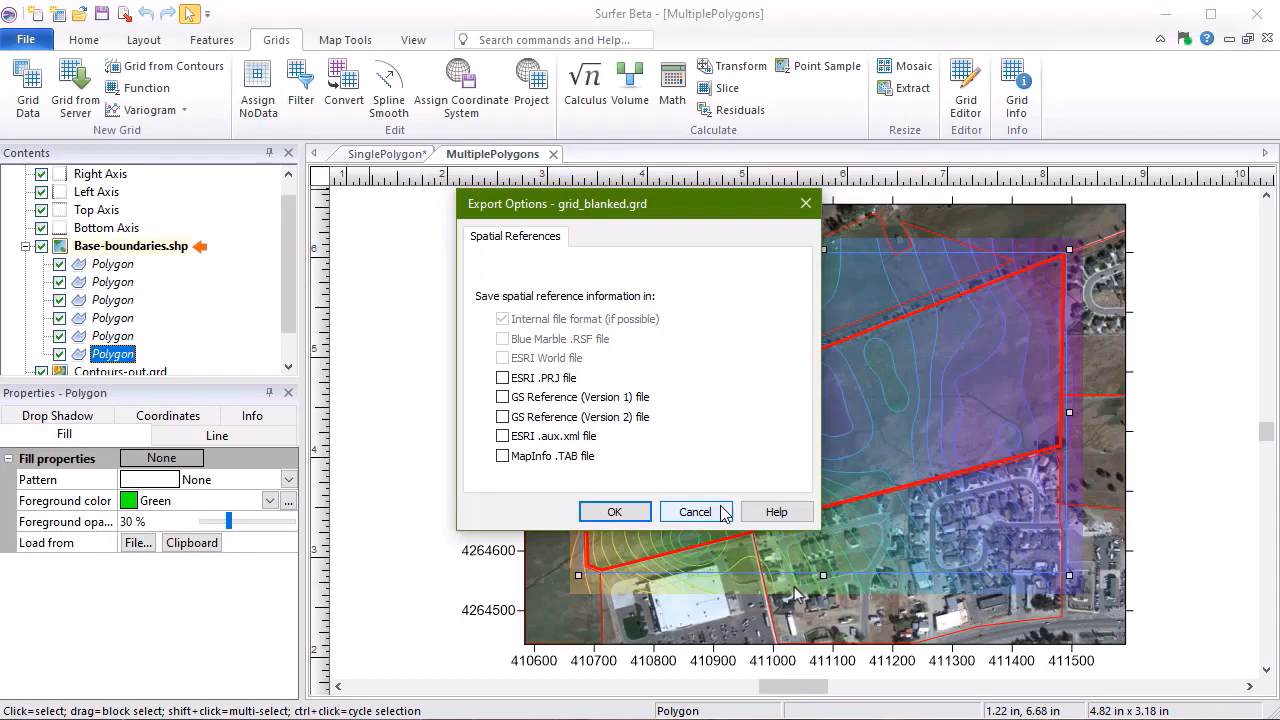
{"action": "mouse_move", "coordinate": [516, 428]}
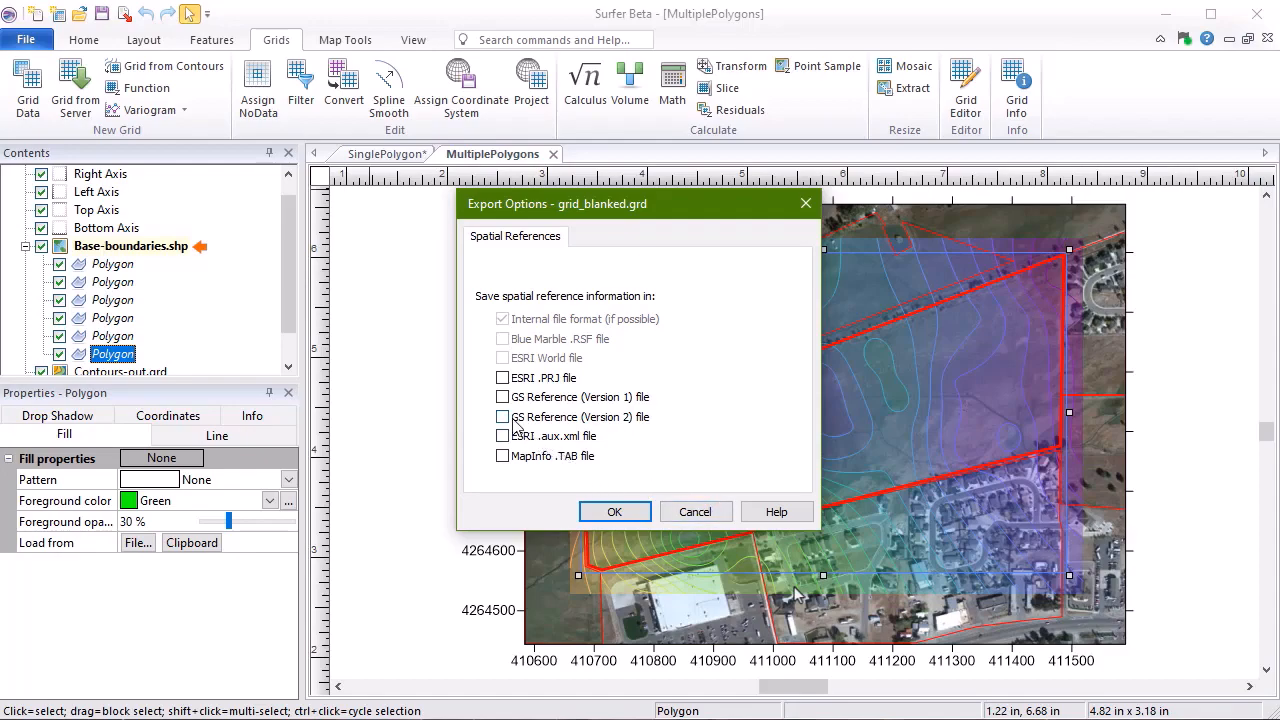
{"action": "left_click", "coordinate": [504, 418]}
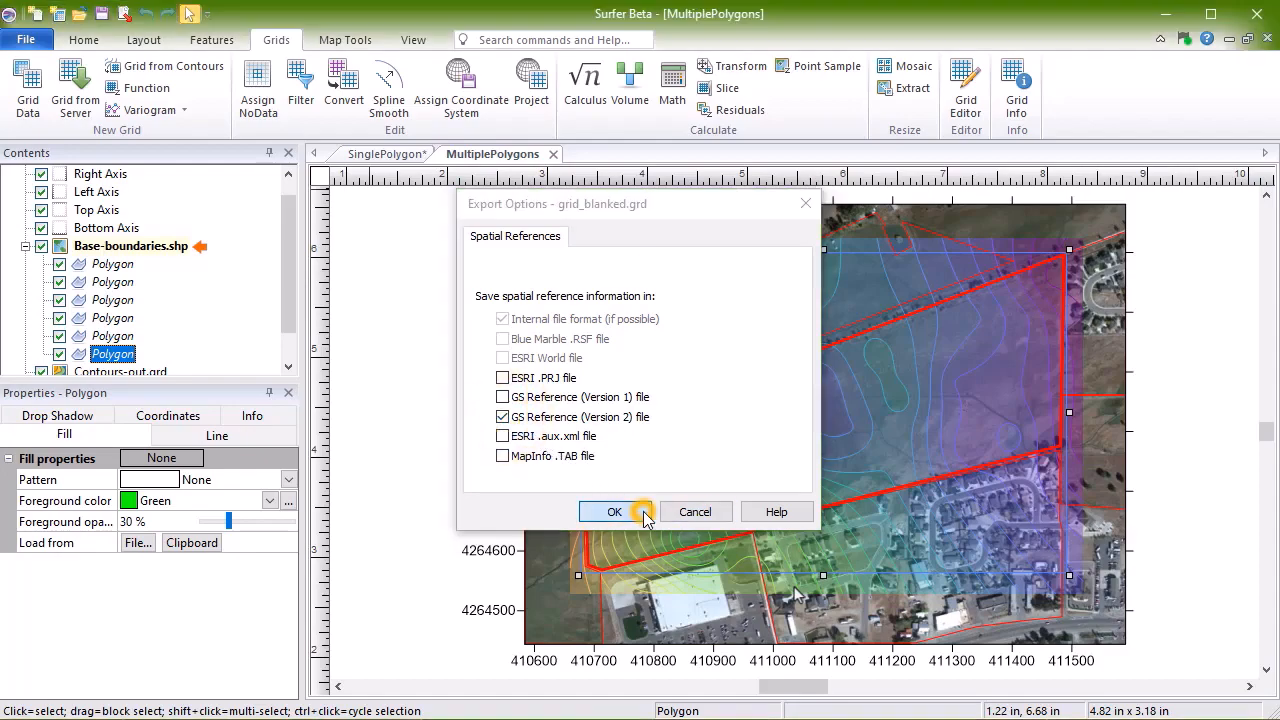
{"action": "left_click", "coordinate": [614, 512]}
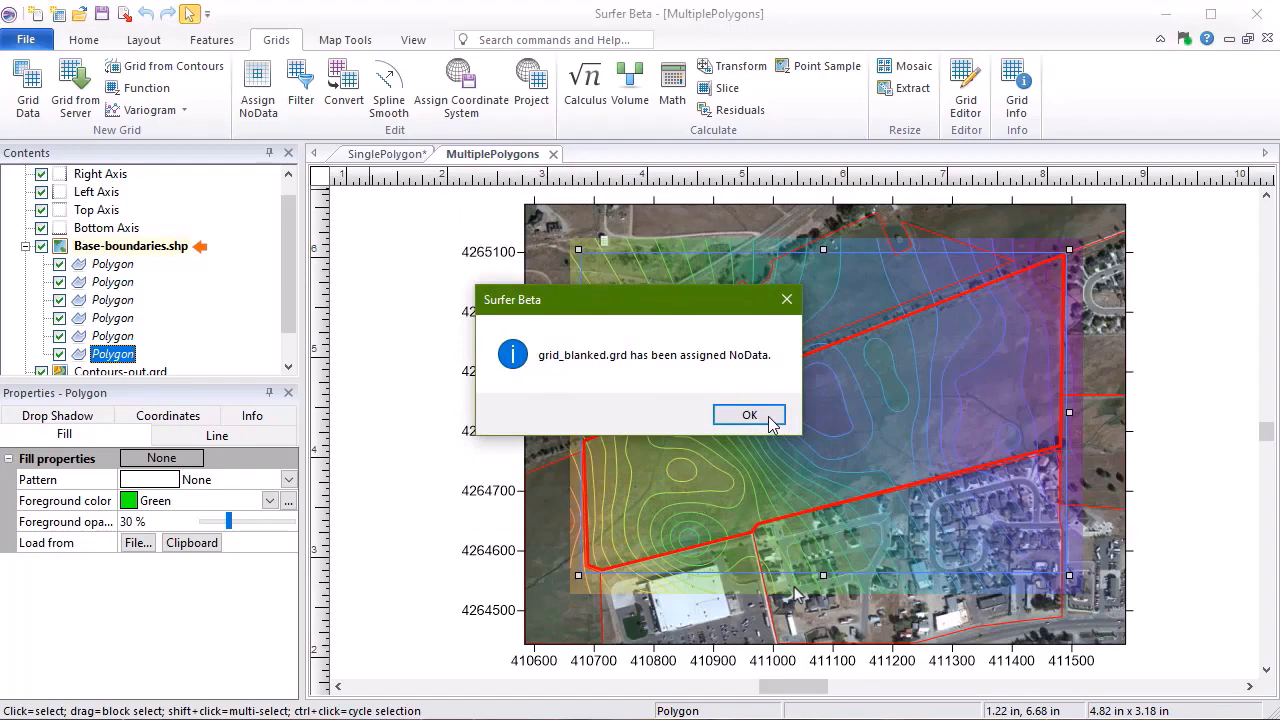
{"action": "left_click", "coordinate": [748, 414]}
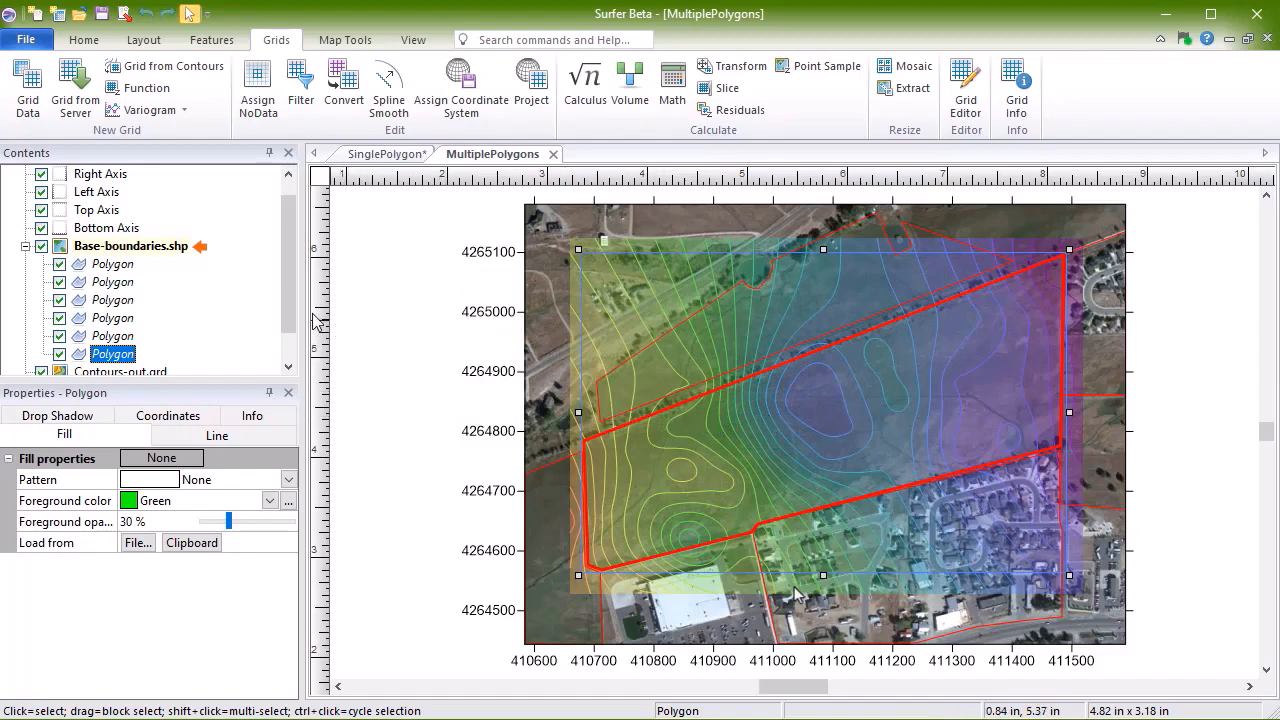
Point the Contours-out.grd layer at grid_blanked.grd so contours clip to the red polygon
{"action": "scroll", "scroll_direction": "down", "scroll_amount": 3}
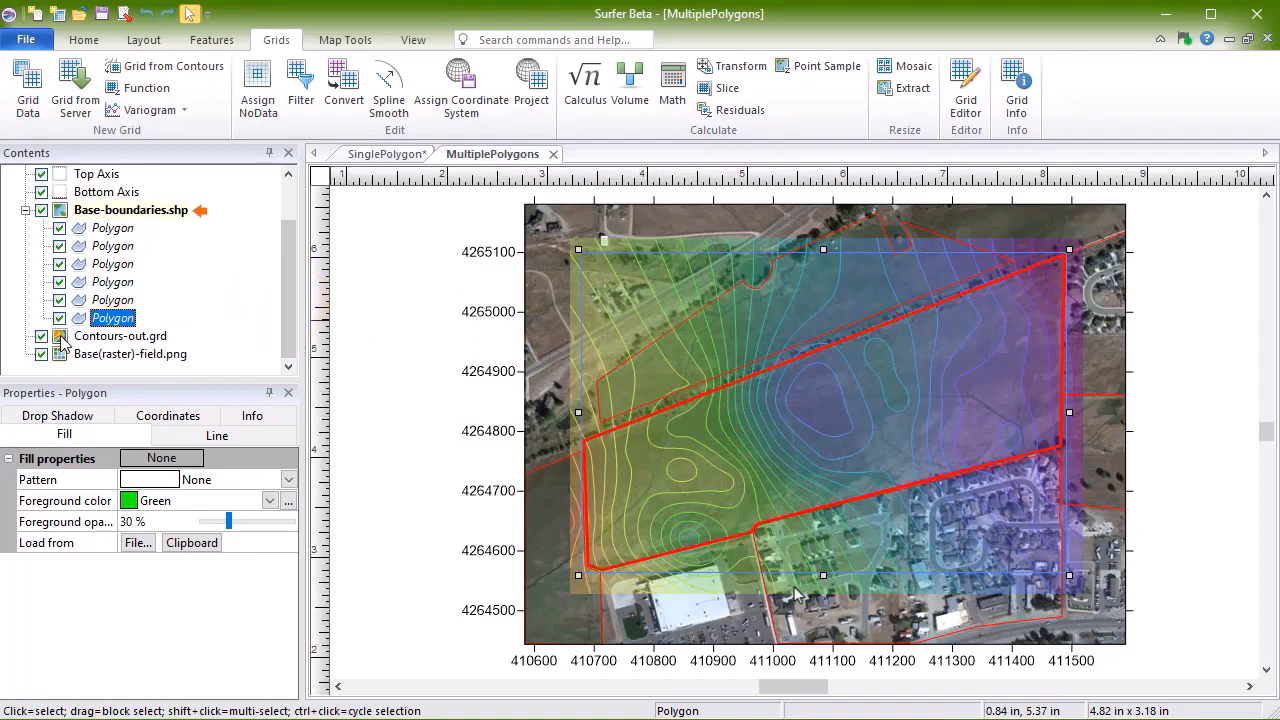
{"action": "left_click", "coordinate": [120, 336]}
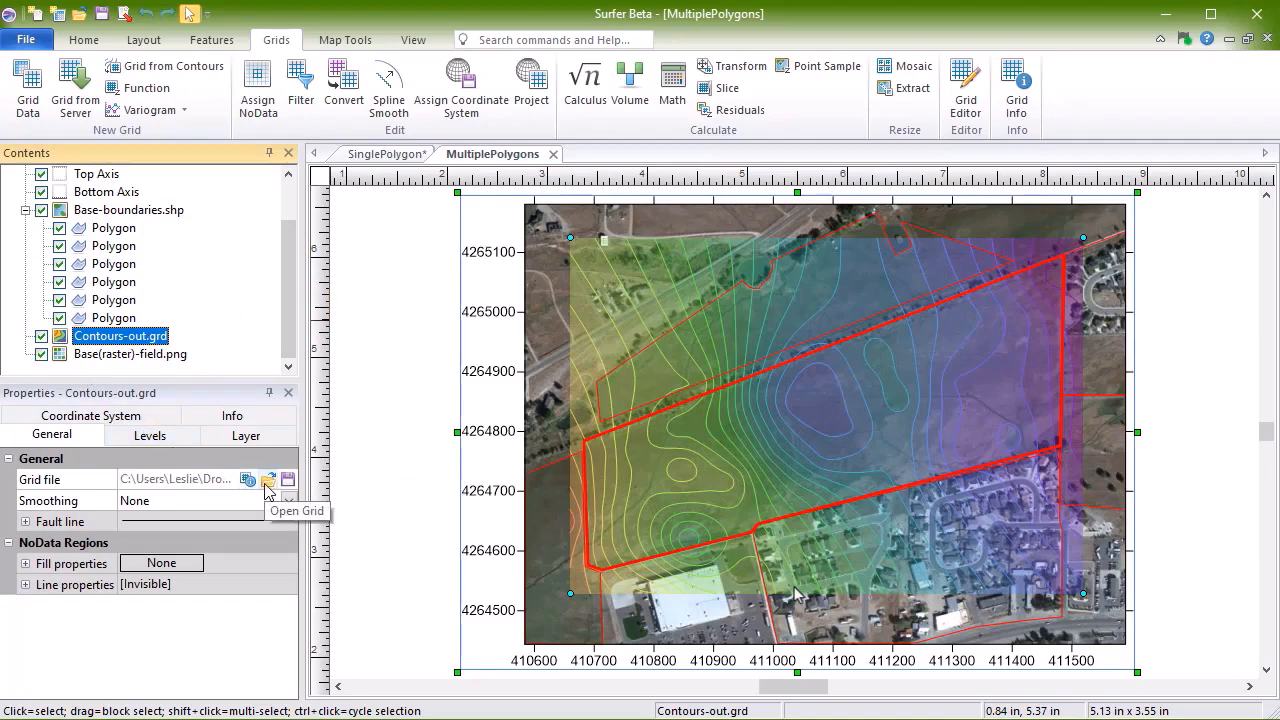
{"action": "left_click", "coordinate": [248, 480]}
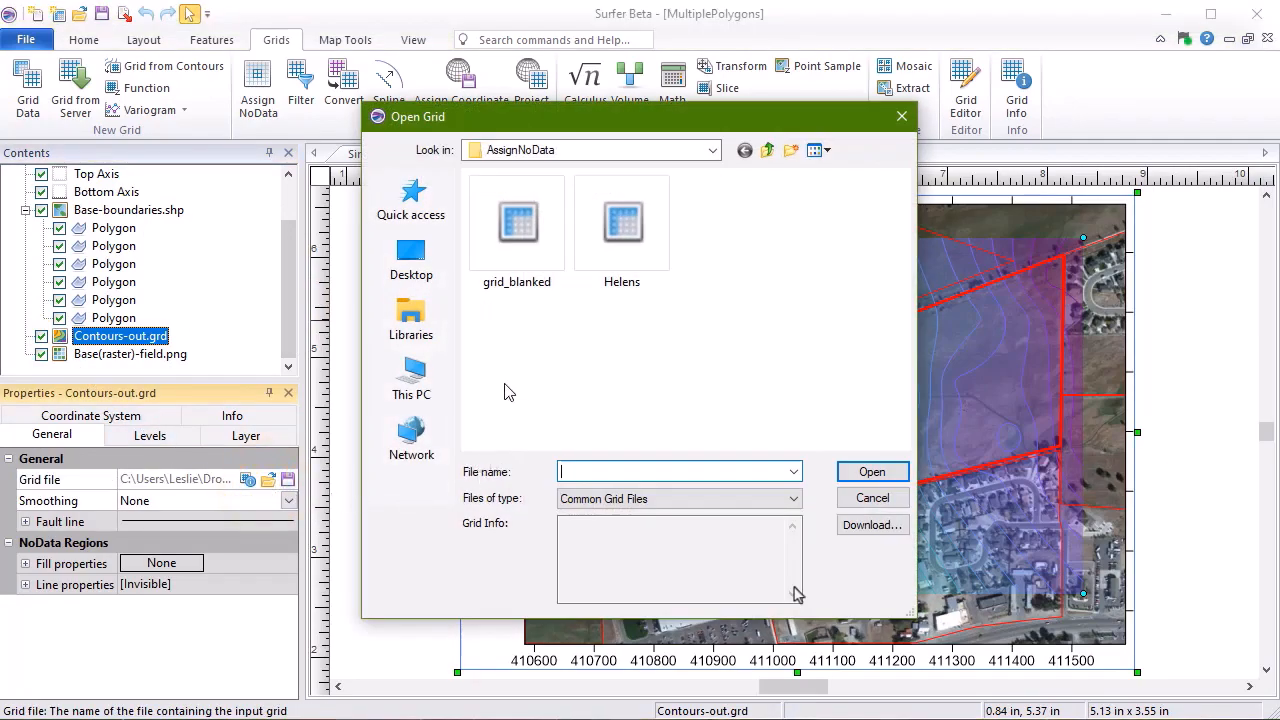
{"action": "left_click", "coordinate": [516, 222]}
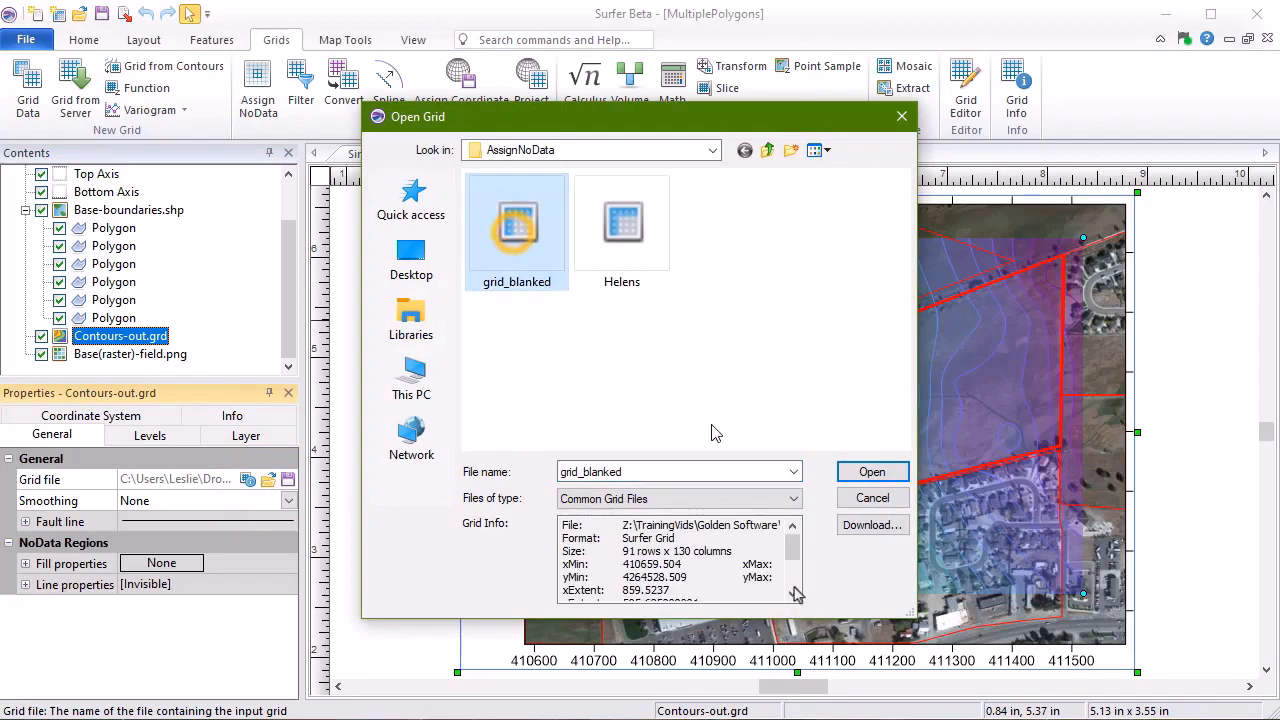
{"action": "left_click", "coordinate": [872, 472]}
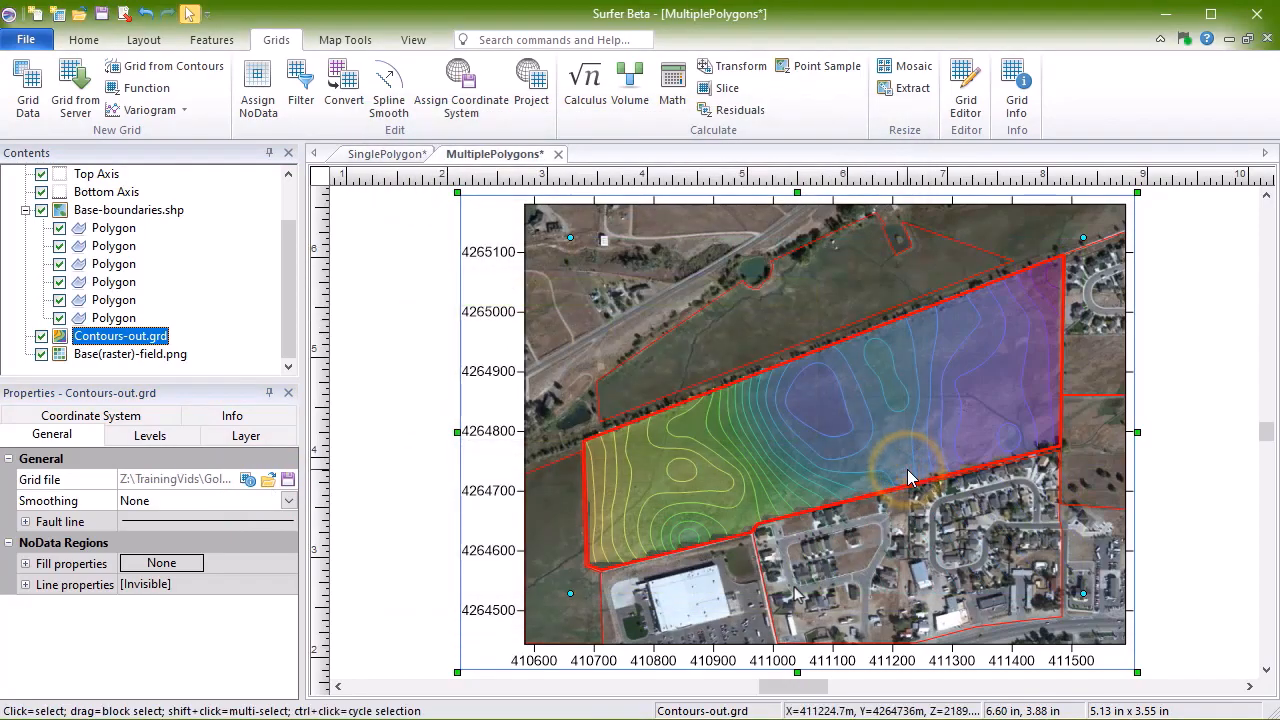